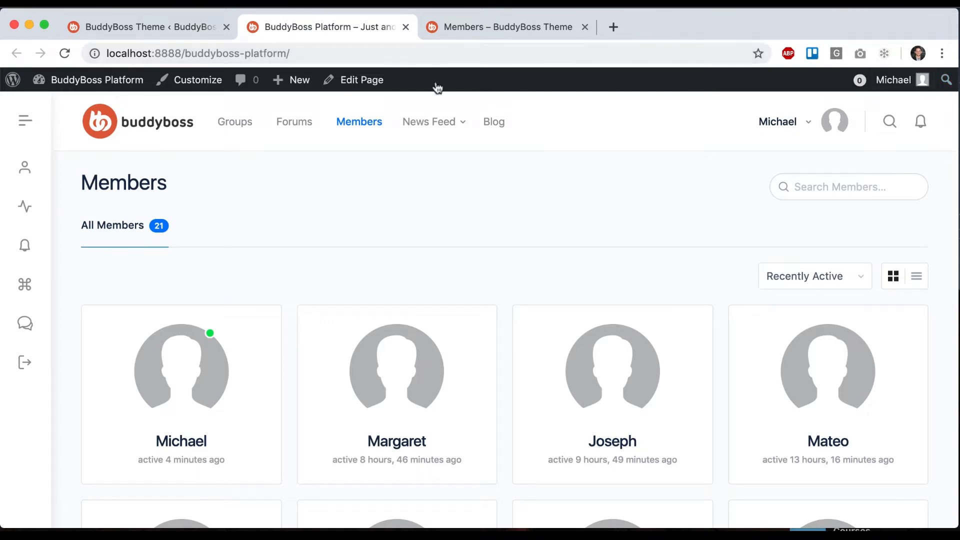
Save the second, centred-logo Header Style and view it on the front-end Members page
{"action": "left_click", "coordinate": [147, 26]}
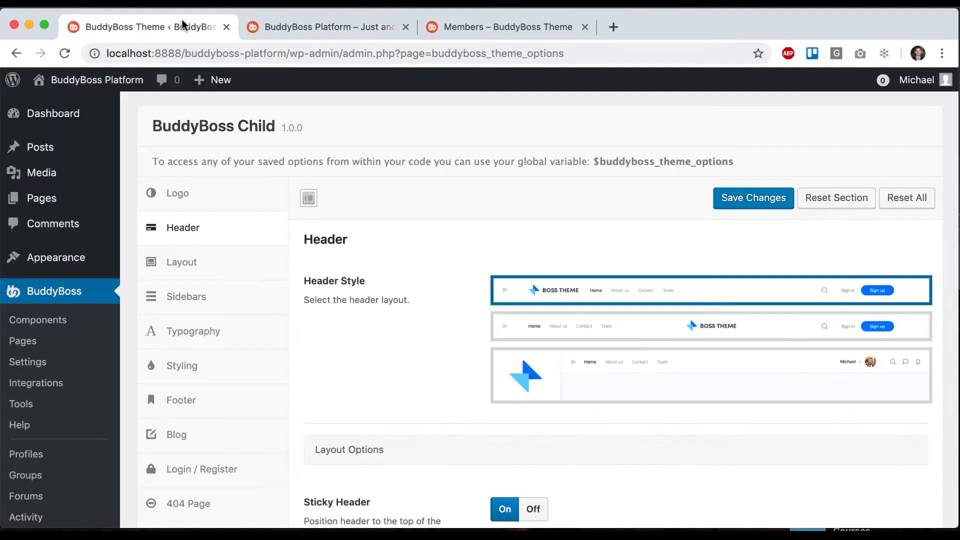
{"action": "scroll", "scroll_direction": "down", "scroll_amount": 3}
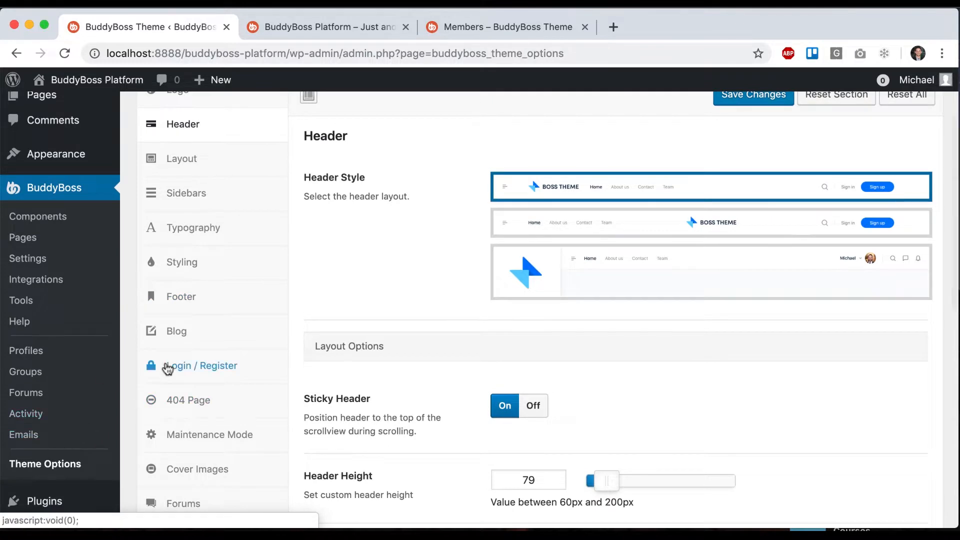
{"action": "scroll", "scroll_direction": "up", "scroll_amount": 3}
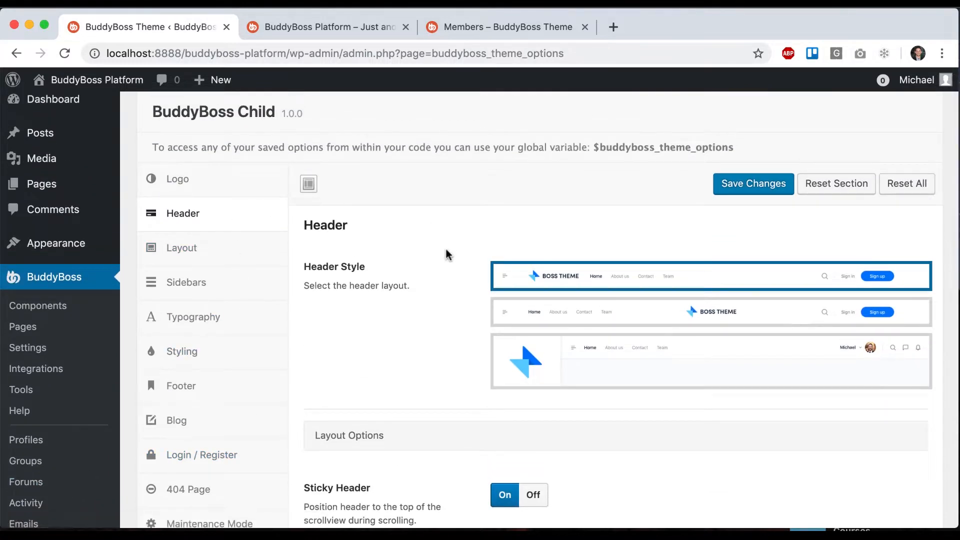
{"action": "mouse_move", "coordinate": [625, 358]}
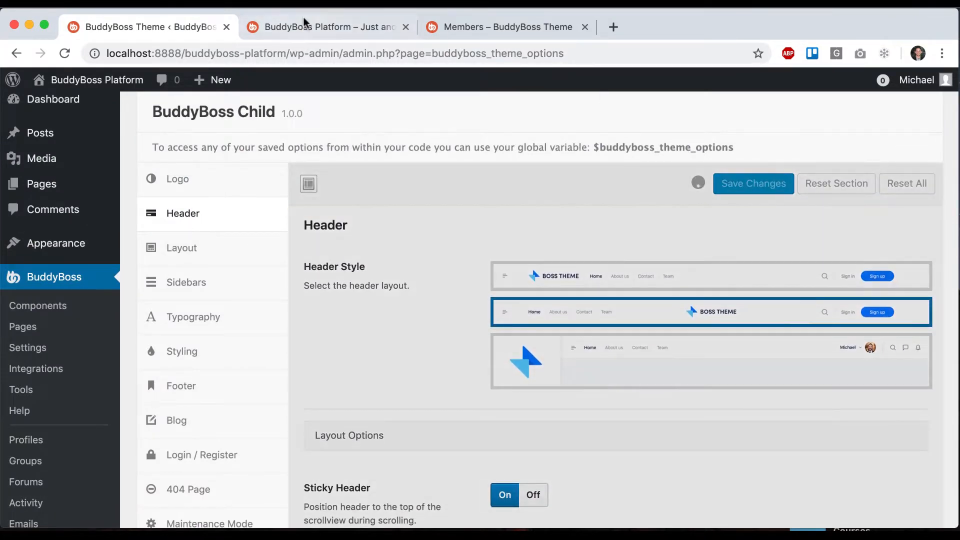
{"action": "left_click", "coordinate": [328, 26]}
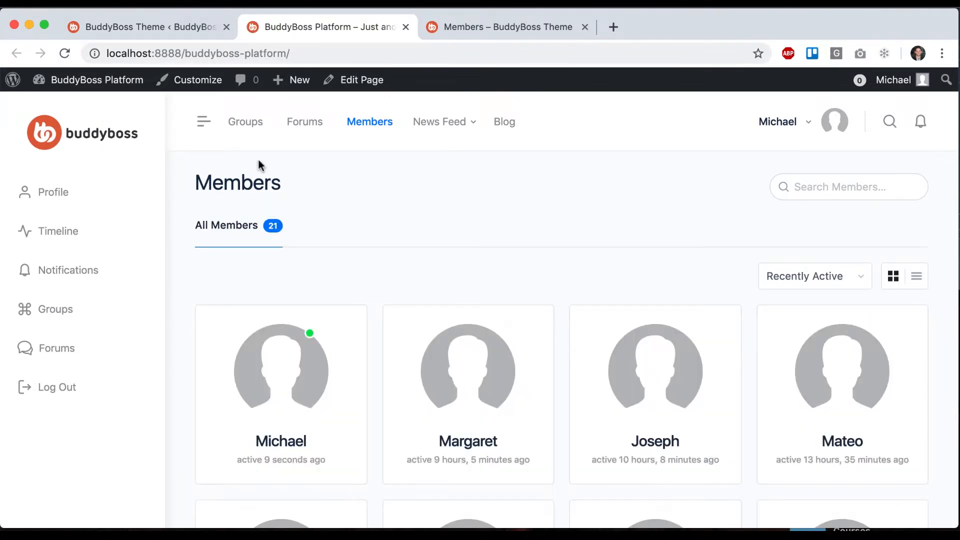
{"action": "mouse_move", "coordinate": [58, 231]}
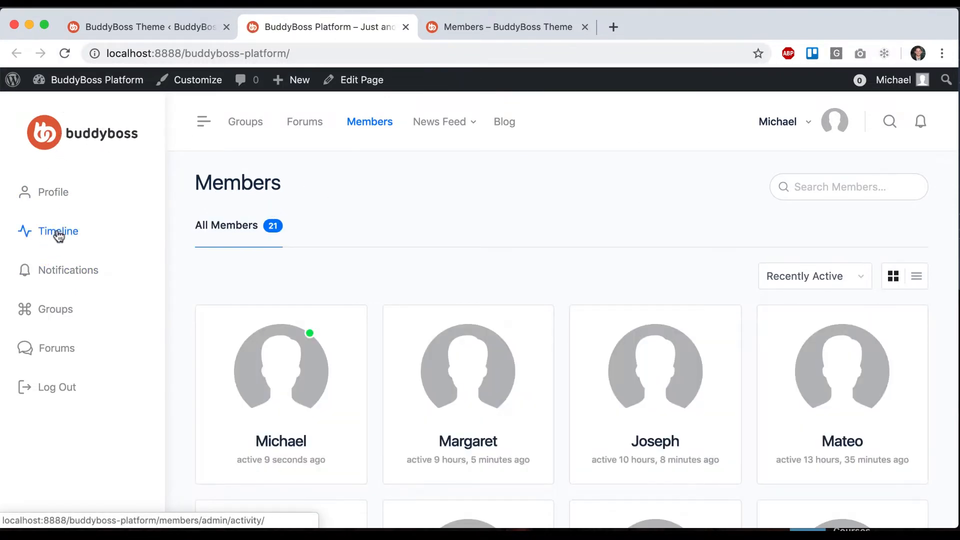
{"action": "mouse_move", "coordinate": [588, 126]}
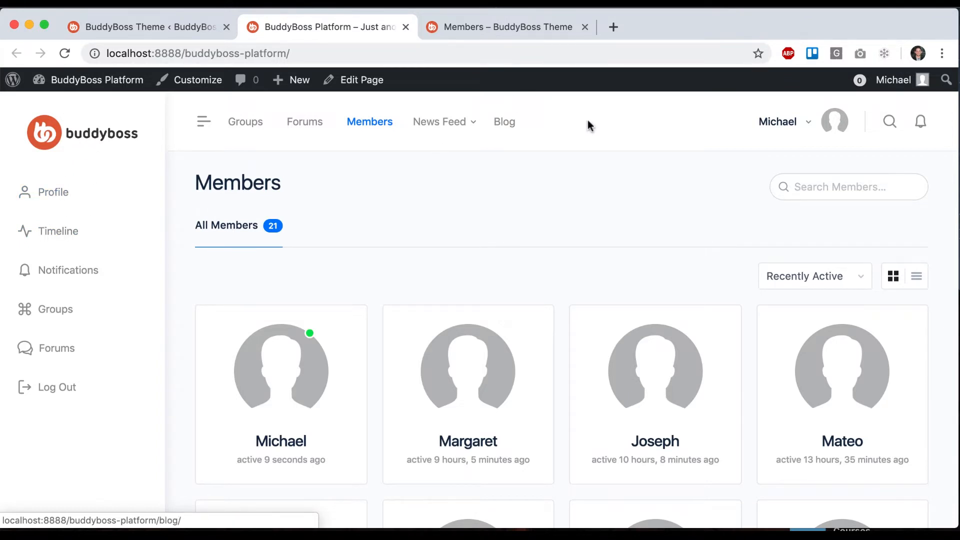
{"action": "mouse_move", "coordinate": [100, 121]}
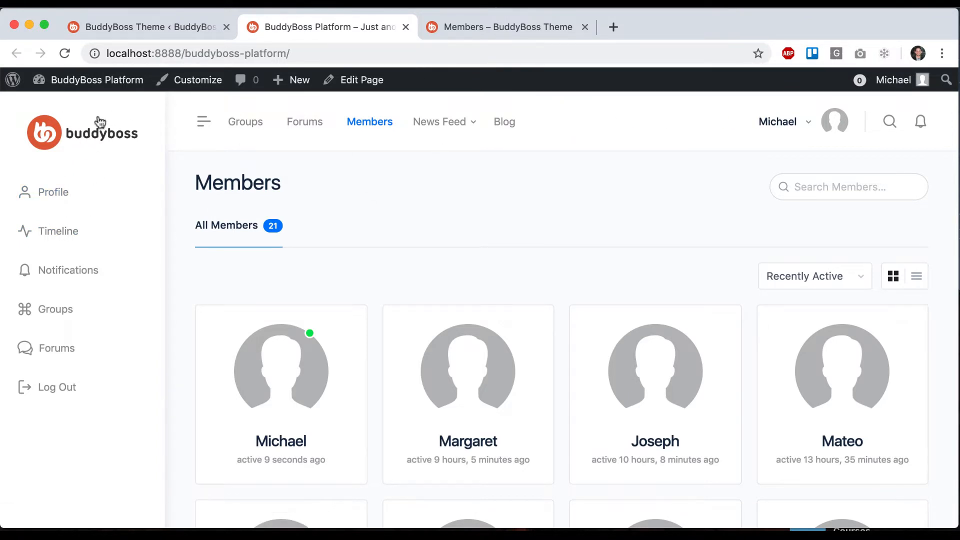
Review the centred-logo header, then reselect the first Header Style thumbnail in Theme Options
{"action": "left_click", "coordinate": [204, 121]}
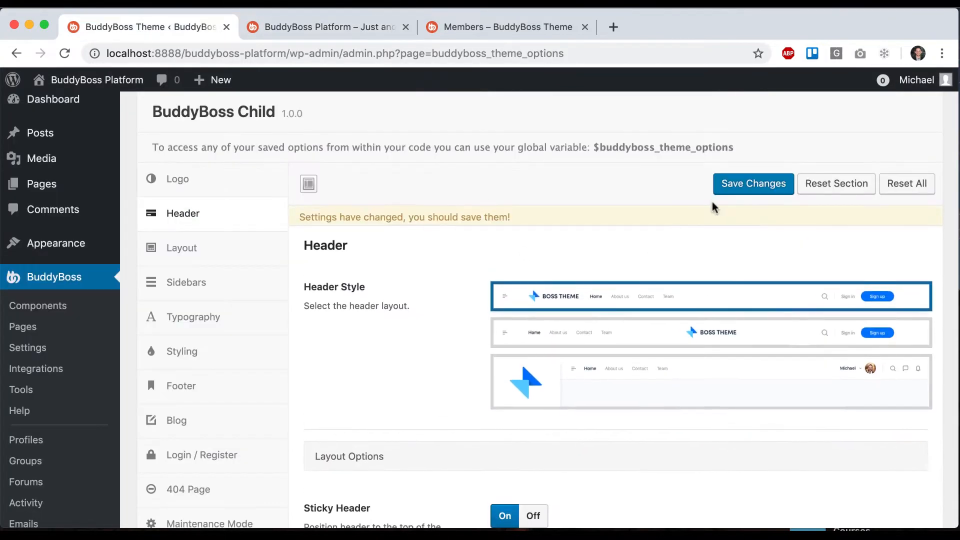
Save the first header style, turn Sticky Header off, and compare each on the Members page
{"action": "left_click", "coordinate": [753, 183]}
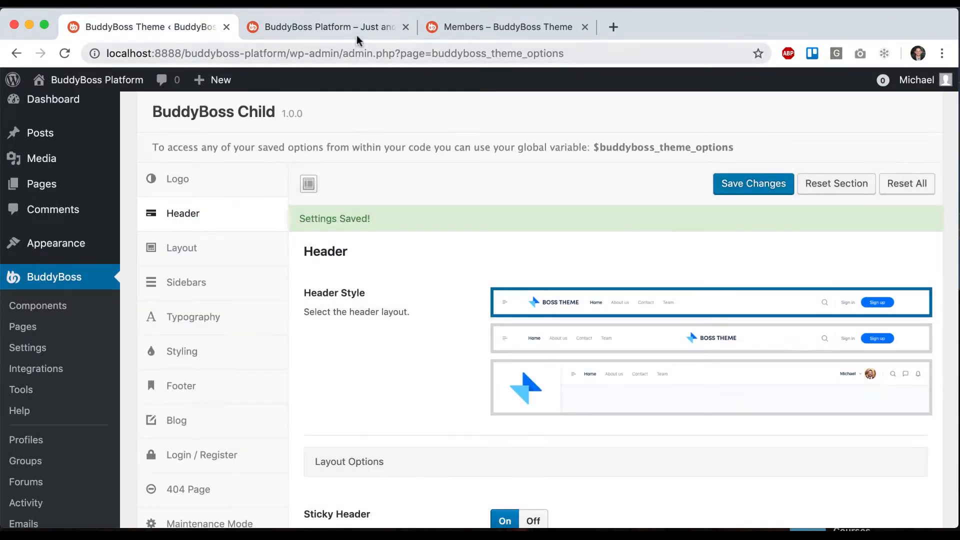
{"action": "left_click", "coordinate": [327, 27]}
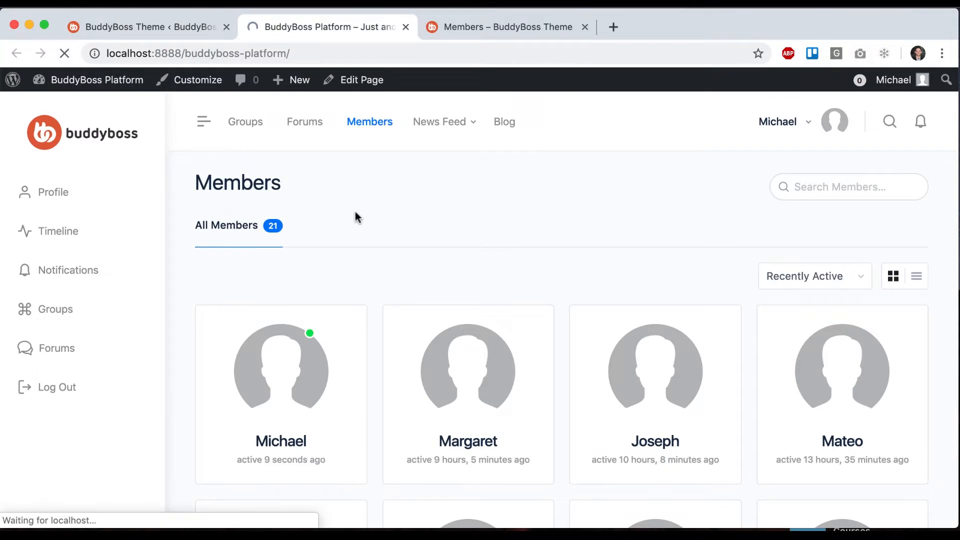
{"action": "scroll", "scroll_direction": "down", "scroll_amount": 3}
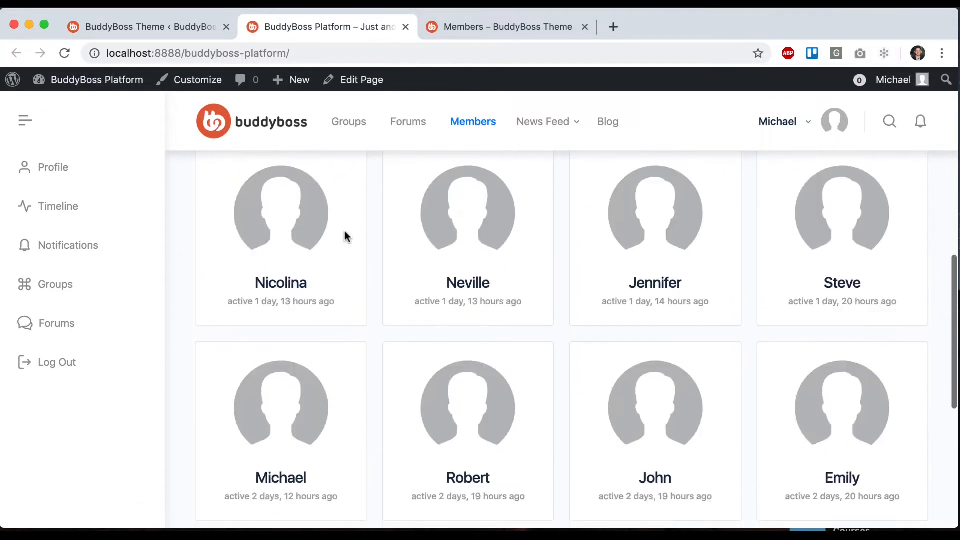
{"action": "scroll", "scroll_direction": "down", "scroll_amount": 3}
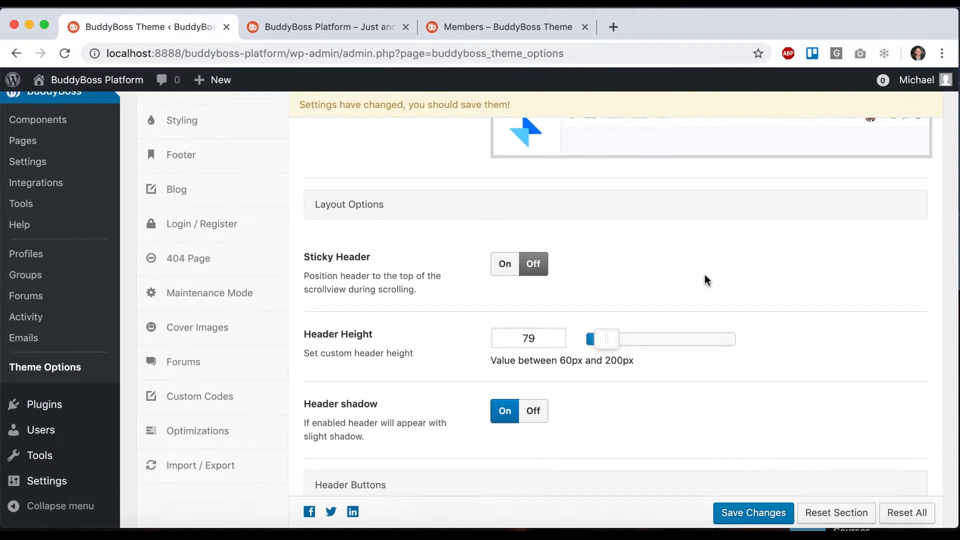
{"action": "scroll", "scroll_direction": "up", "scroll_amount": 3}
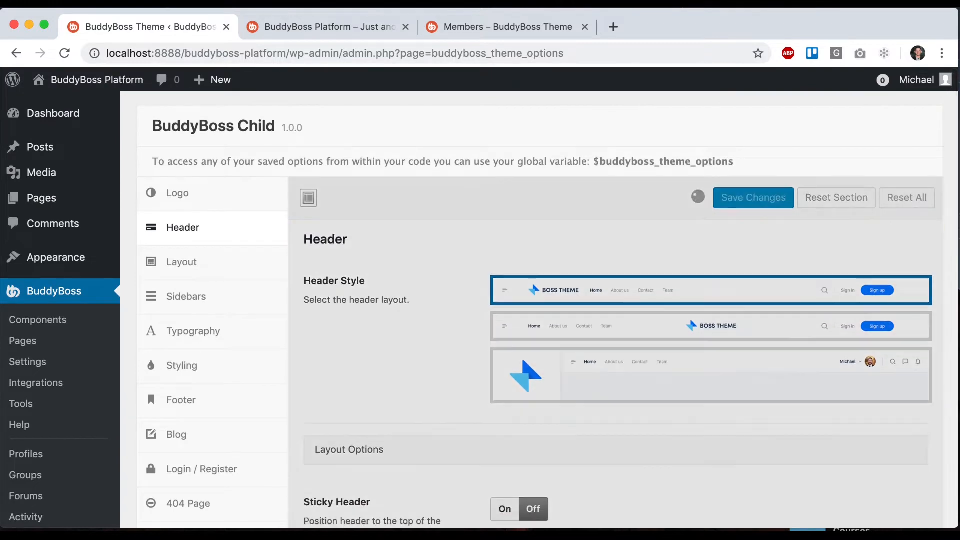
{"action": "left_click", "coordinate": [327, 26]}
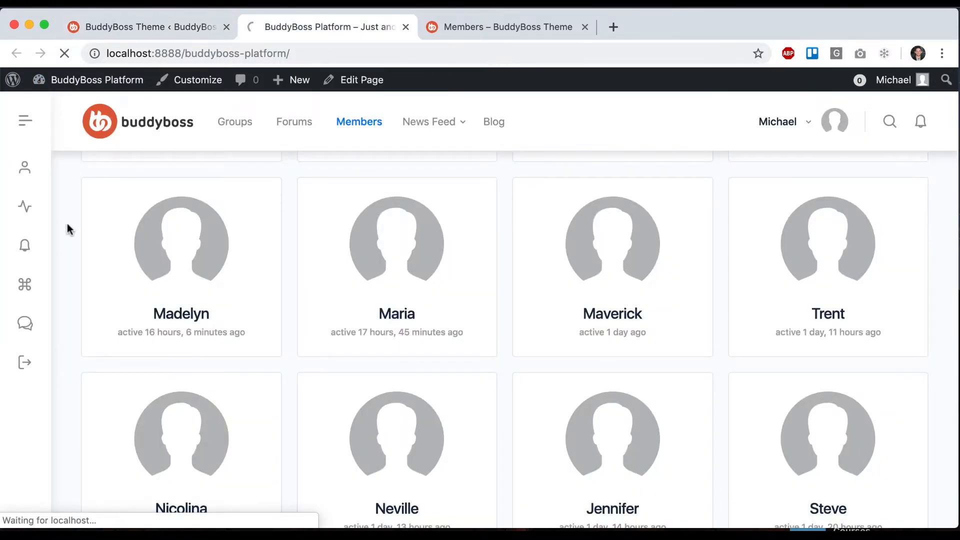
{"action": "scroll", "scroll_direction": "down", "scroll_amount": 3}
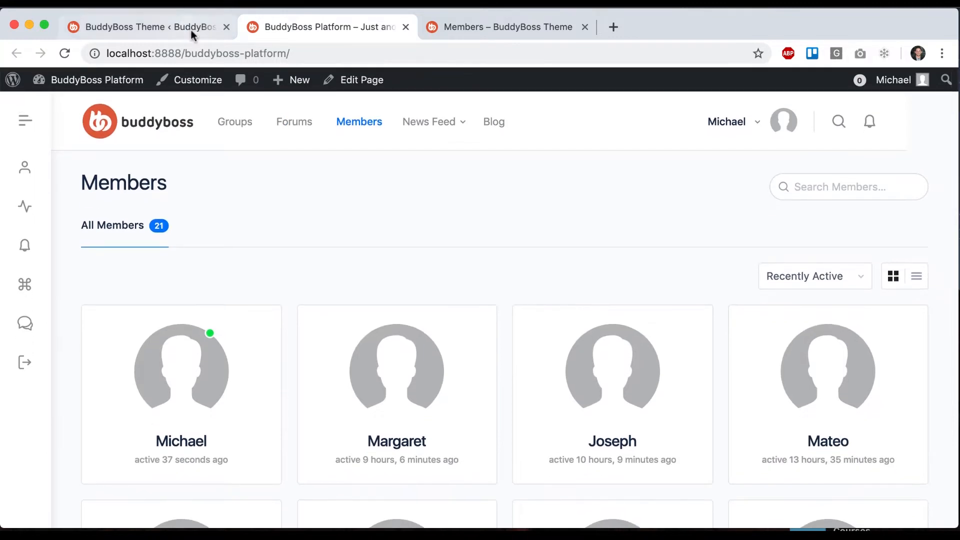
Preview a taller Header Height on the front end, then switch Sticky Header back On
{"action": "left_click", "coordinate": [147, 27]}
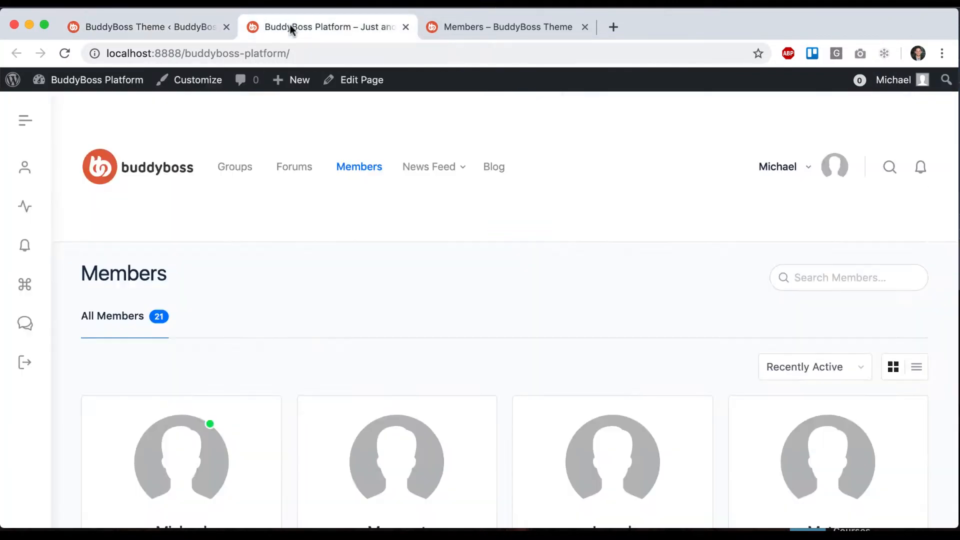
{"action": "mouse_move", "coordinate": [304, 241]}
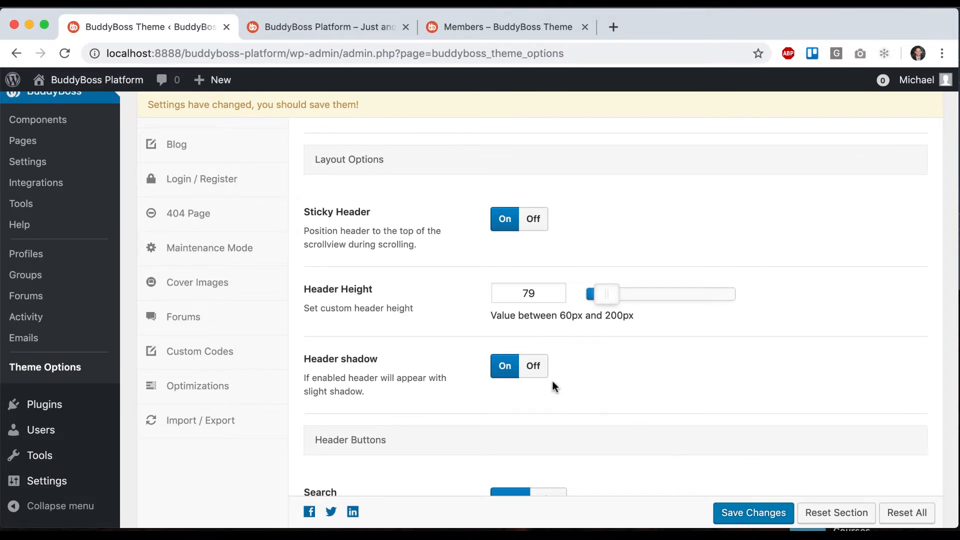
Save Sticky Header On and scroll the Members page to confirm the header stays fixed
{"action": "left_click", "coordinate": [753, 512]}
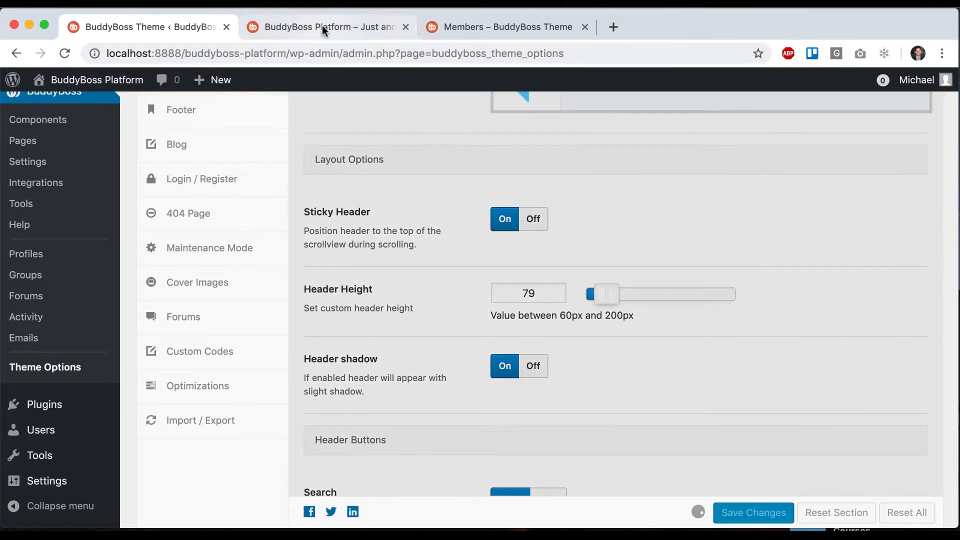
{"action": "left_click", "coordinate": [324, 27]}
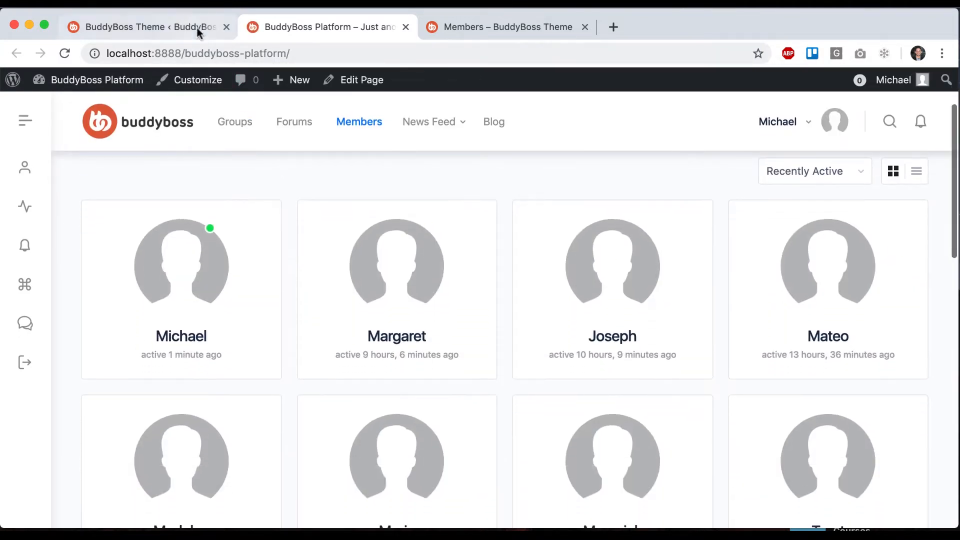
{"action": "left_click", "coordinate": [147, 27]}
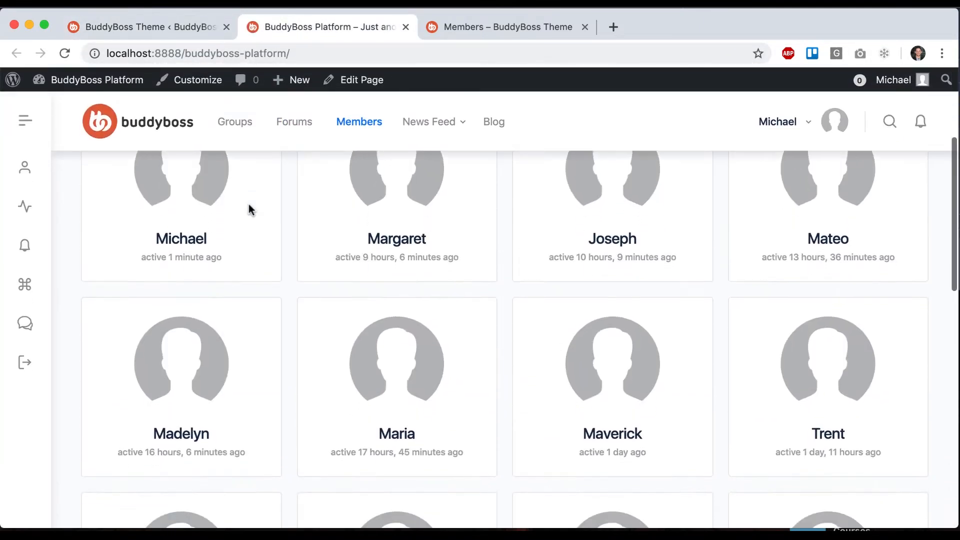
{"action": "scroll", "scroll_direction": "up", "scroll_amount": 3}
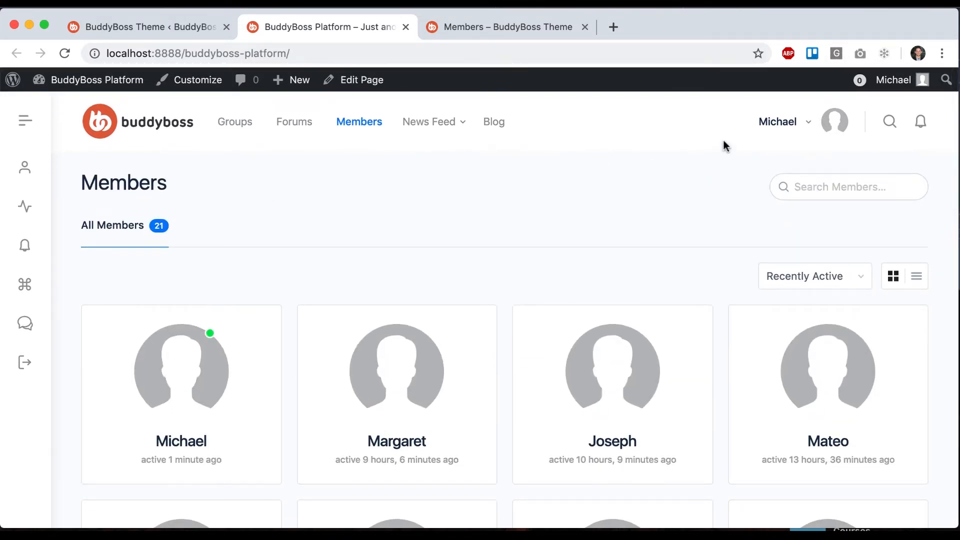
{"action": "mouse_move", "coordinate": [249, 174]}
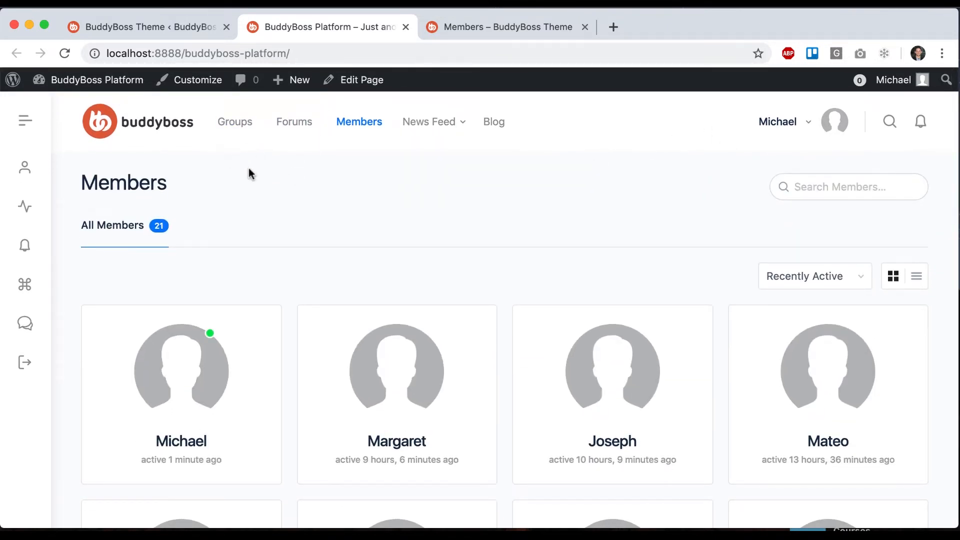
{"action": "mouse_move", "coordinate": [631, 212]}
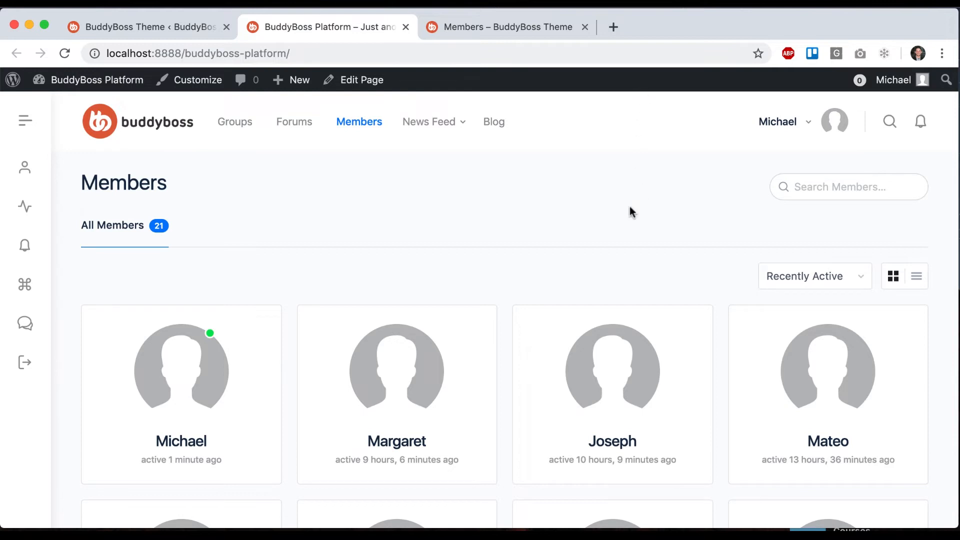
{"action": "left_click", "coordinate": [147, 27]}
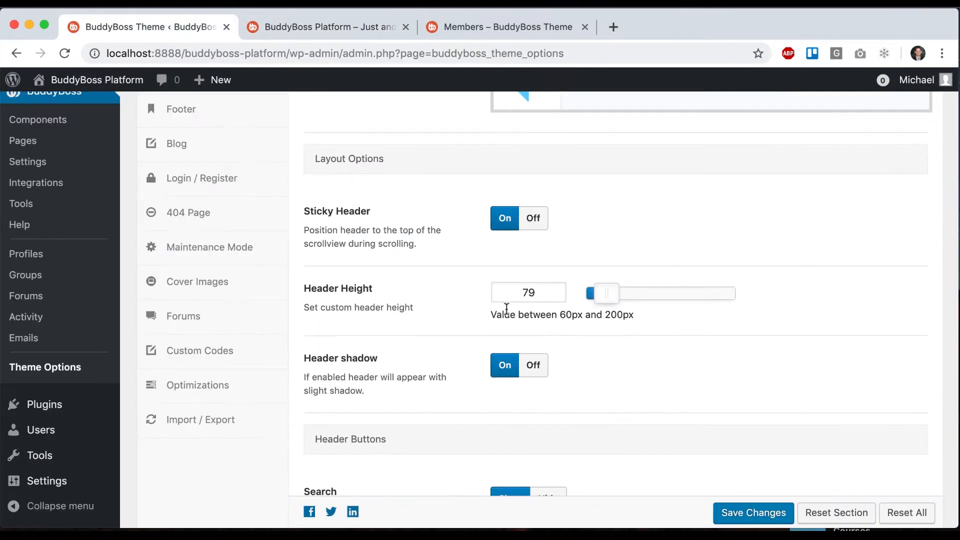
Inspect Header Buttons (Search, Messages, Notifications, Shopping Cart shown) and compare with the front-end header
{"action": "scroll", "scroll_direction": "down", "scroll_amount": 3}
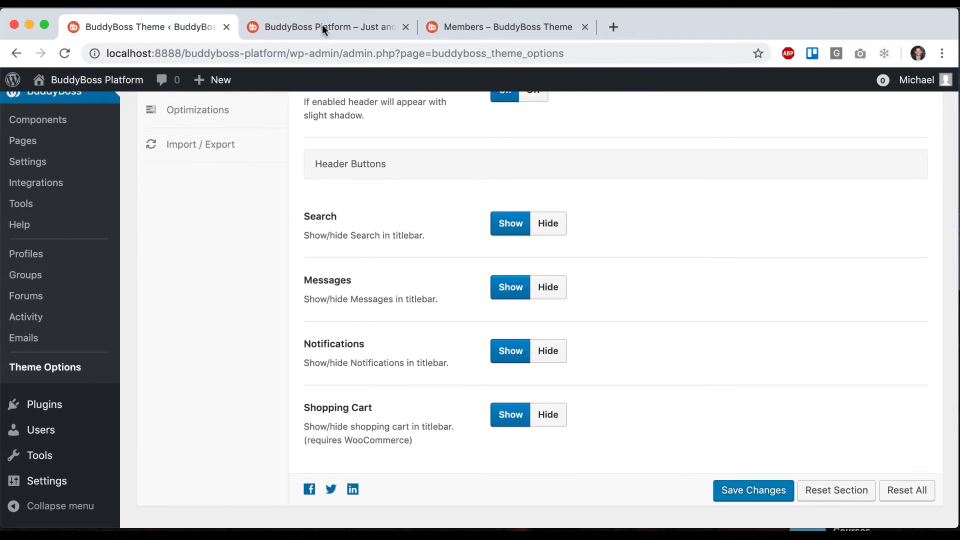
{"action": "left_click", "coordinate": [328, 27]}
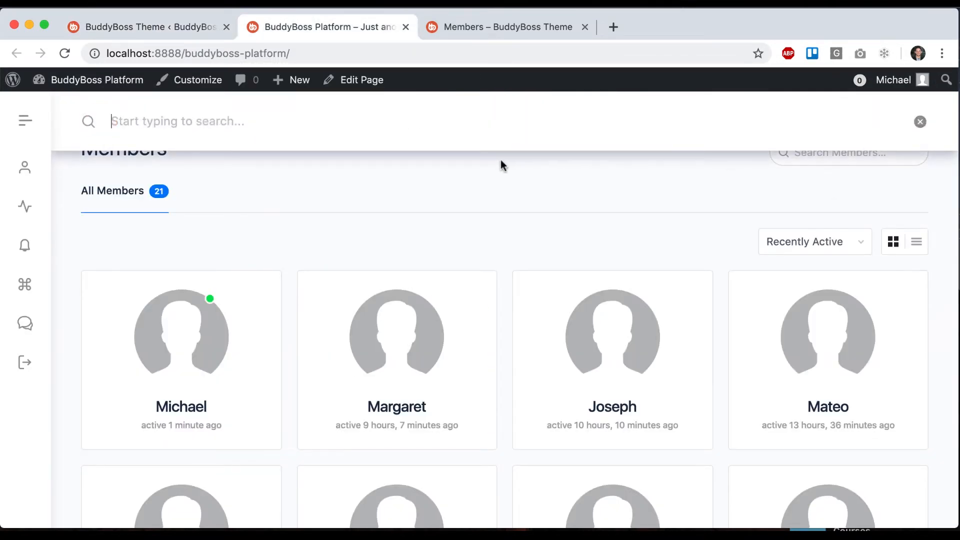
{"action": "left_click", "coordinate": [144, 27]}
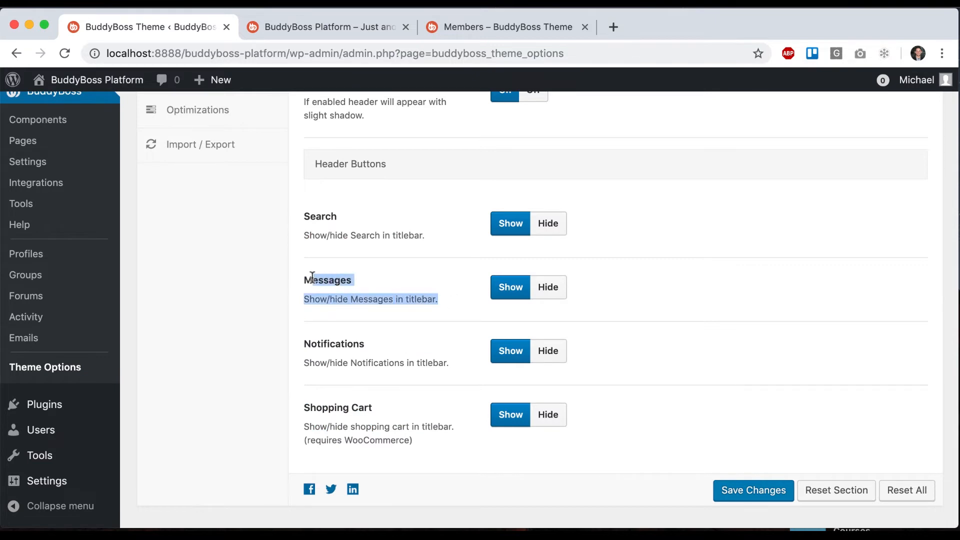
{"action": "mouse_move", "coordinate": [171, 181]}
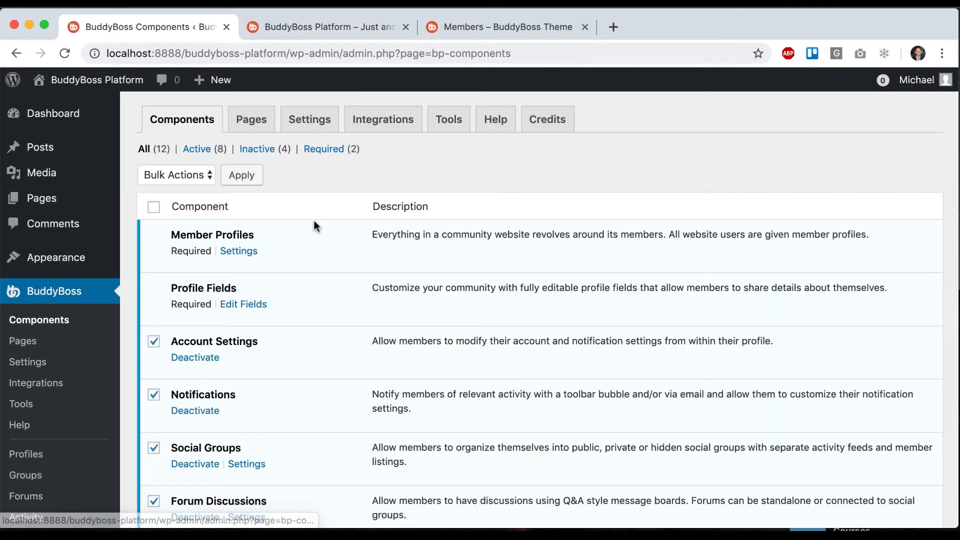
Confirm Private Messaging is inactive in Components, then close the front-end search bar
{"action": "scroll", "scroll_direction": "down", "scroll_amount": 3}
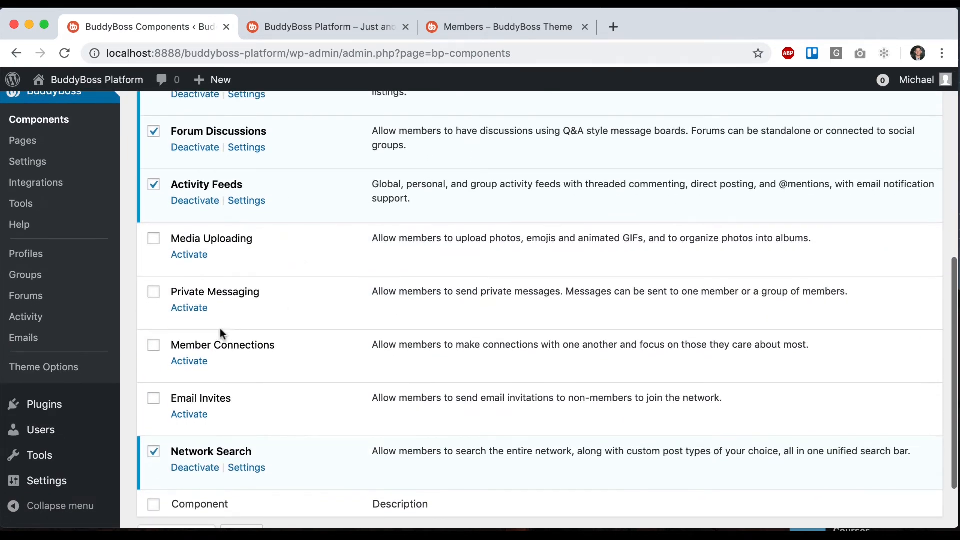
{"action": "scroll", "scroll_direction": "up", "scroll_amount": 3}
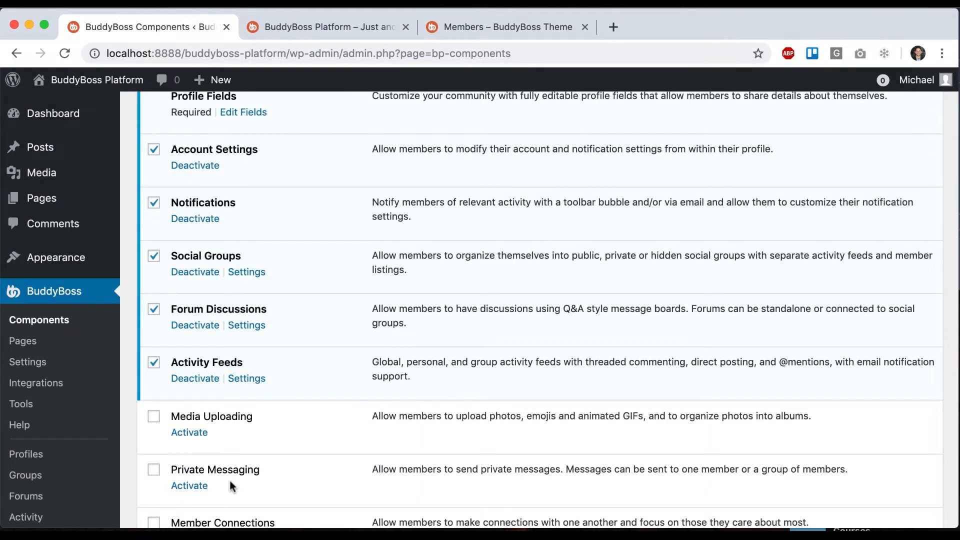
{"action": "left_click", "coordinate": [328, 27]}
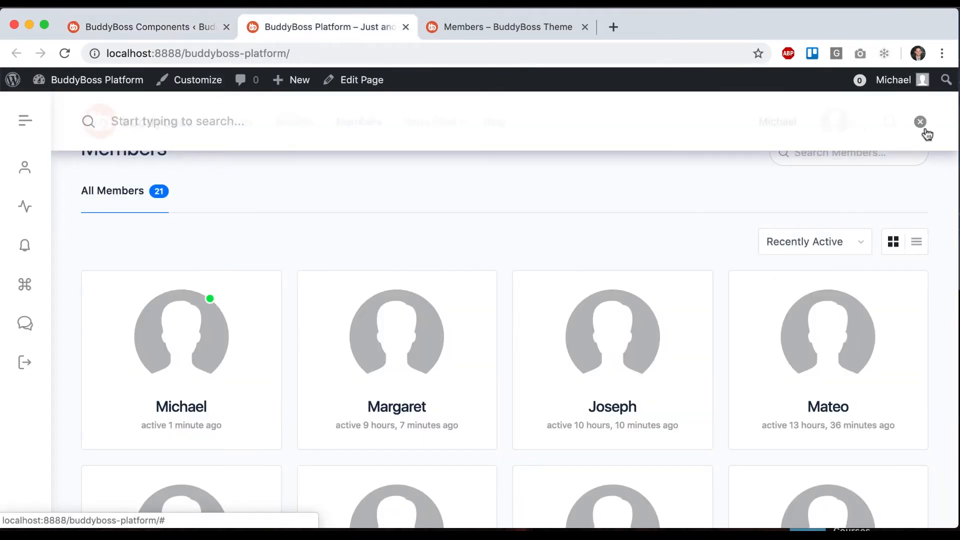
{"action": "left_click", "coordinate": [920, 121]}
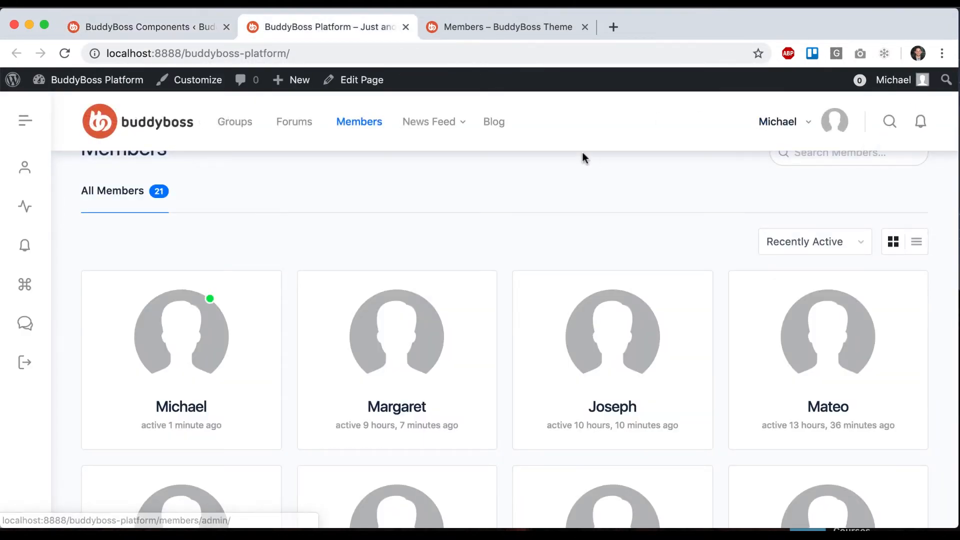
On the demo Members page, open the Guest conversation from the header inbox icon
{"action": "left_click", "coordinate": [502, 27]}
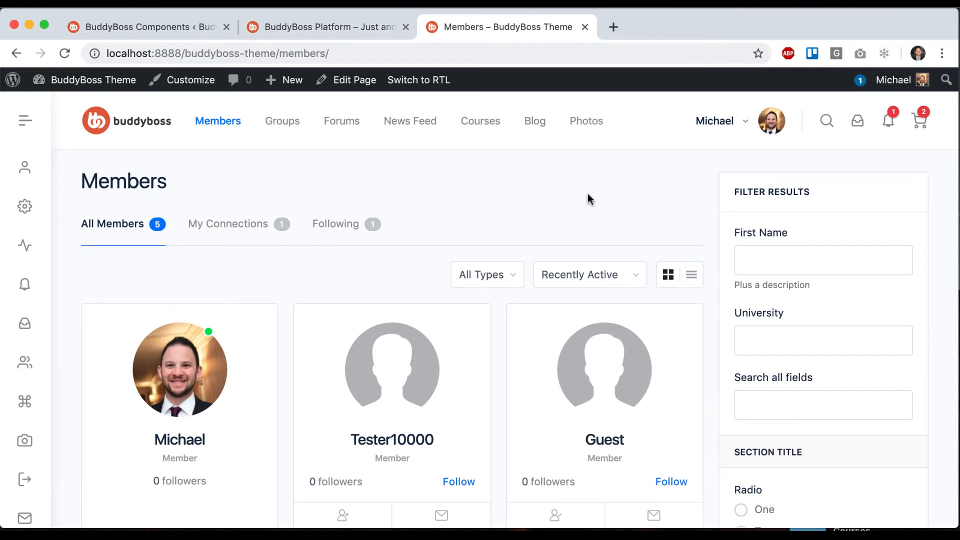
{"action": "mouse_move", "coordinate": [826, 120]}
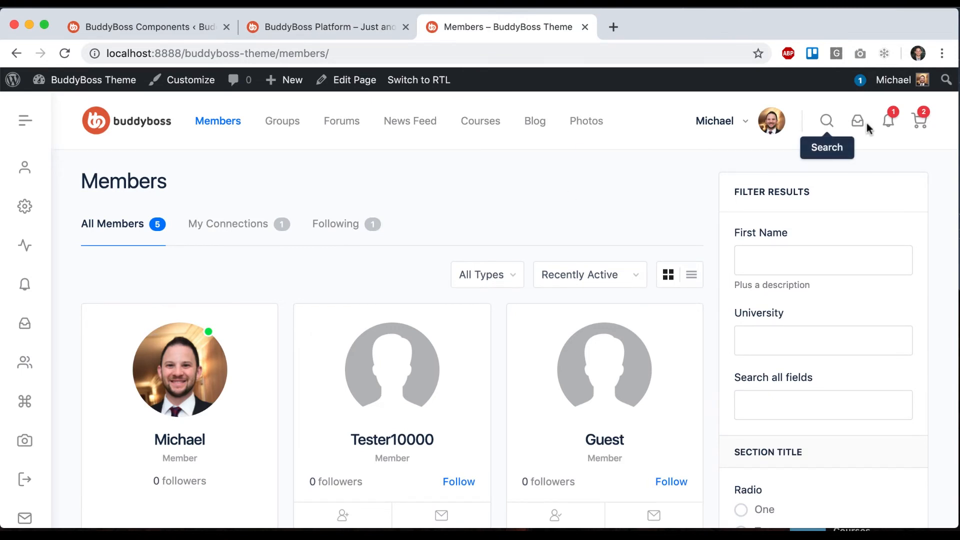
{"action": "mouse_move", "coordinate": [858, 121]}
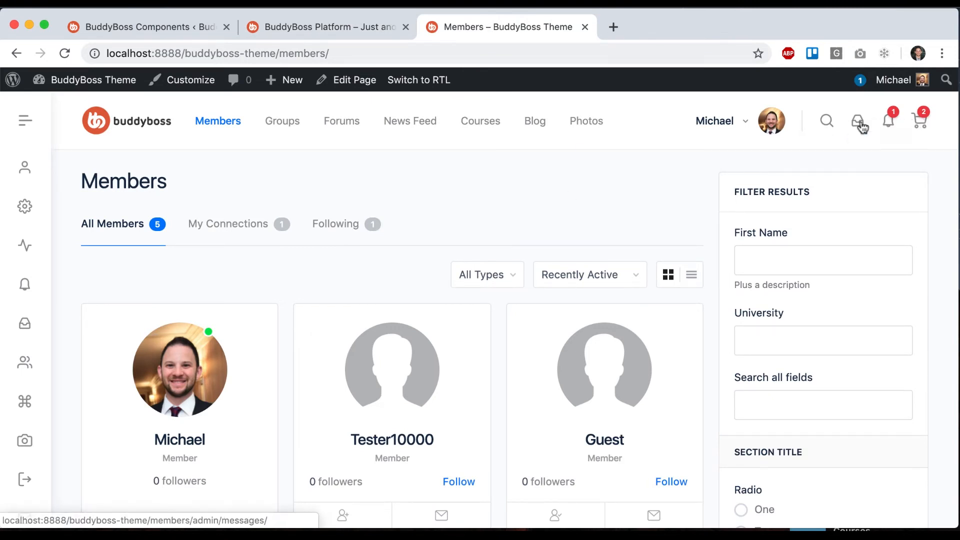
{"action": "left_click", "coordinate": [859, 120]}
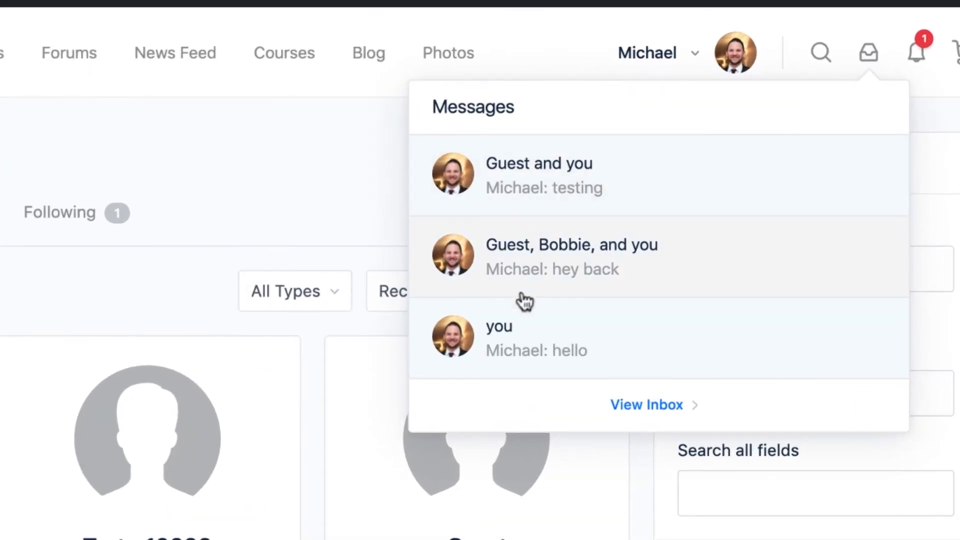
{"action": "mouse_move", "coordinate": [584, 330]}
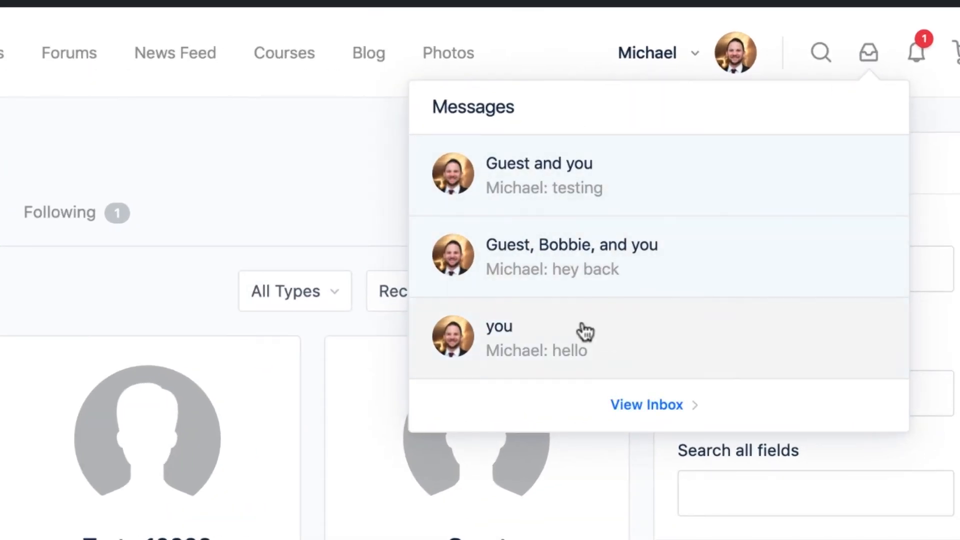
{"action": "mouse_move", "coordinate": [594, 231]}
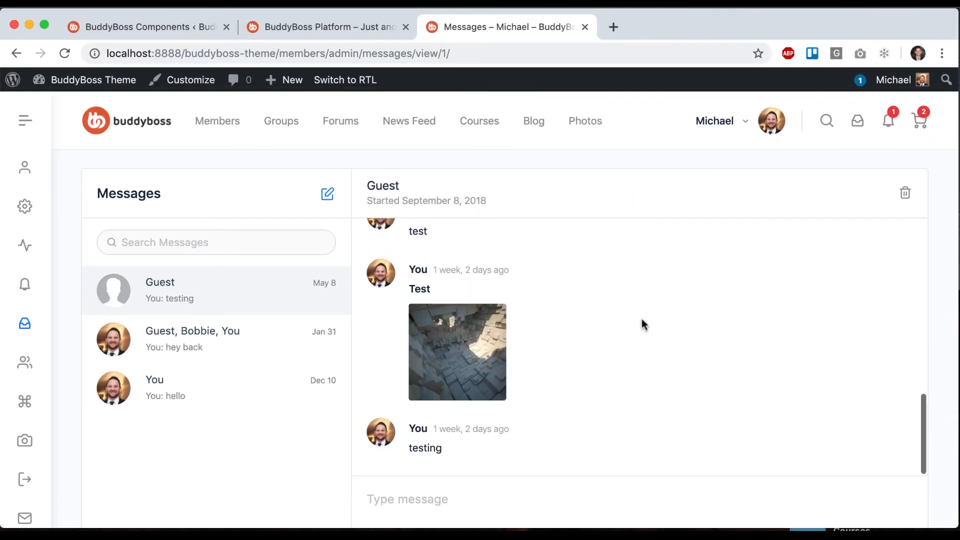
{"action": "scroll", "scroll_direction": "up", "scroll_amount": 3}
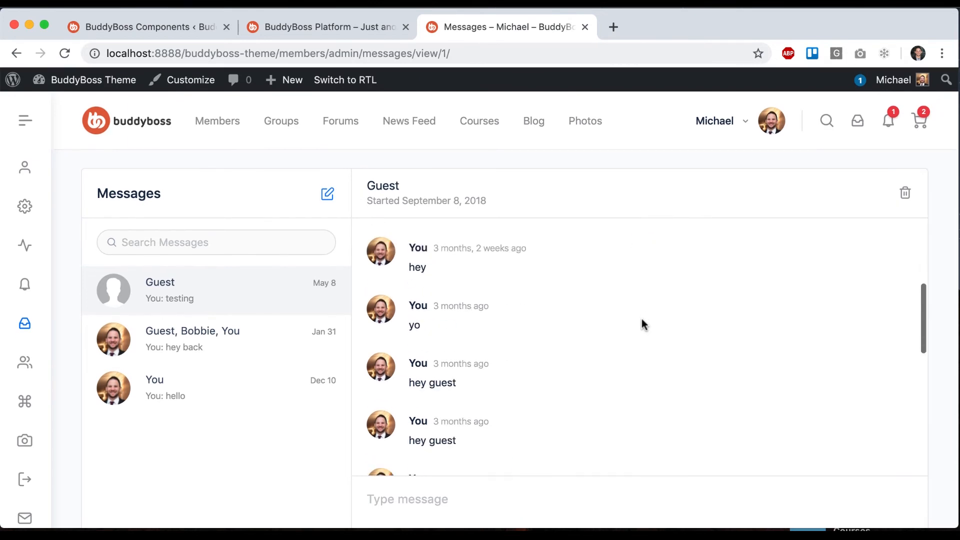
Open the bell dropdown and view the full Notifications page with the forum reply
{"action": "left_click", "coordinate": [888, 121]}
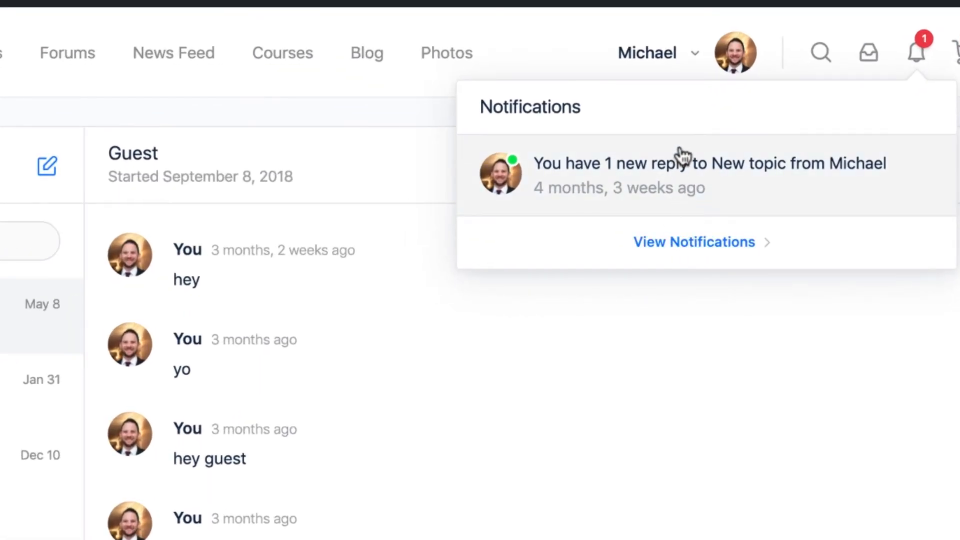
{"action": "left_click", "coordinate": [693, 242]}
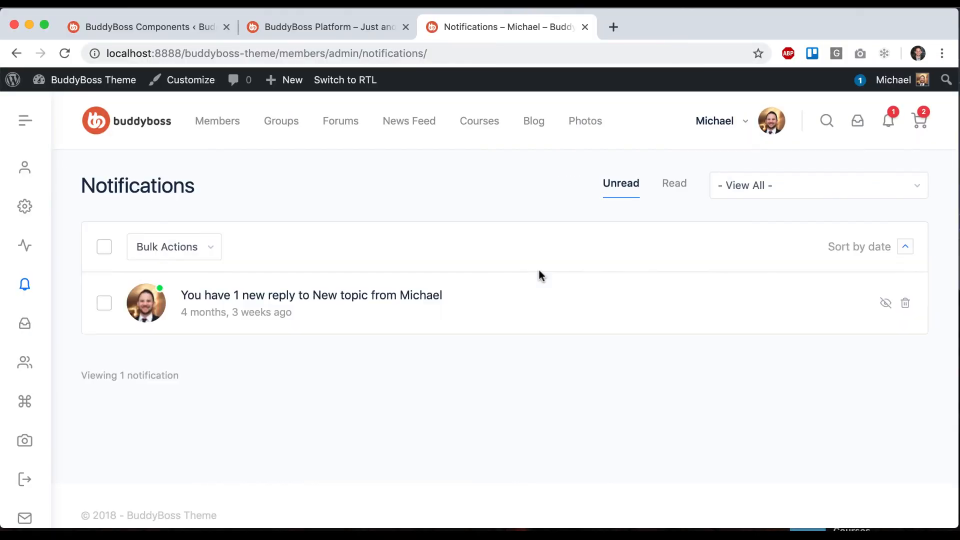
{"action": "mouse_move", "coordinate": [921, 121]}
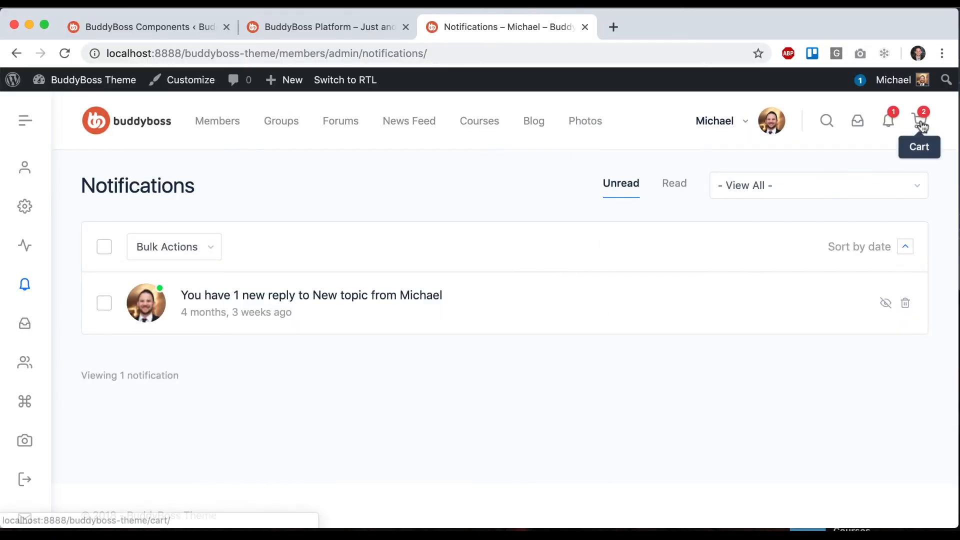
View the cart with Beanie with Logo and Belt ($73.00 total) and proceed to checkout
{"action": "left_click", "coordinate": [922, 121]}
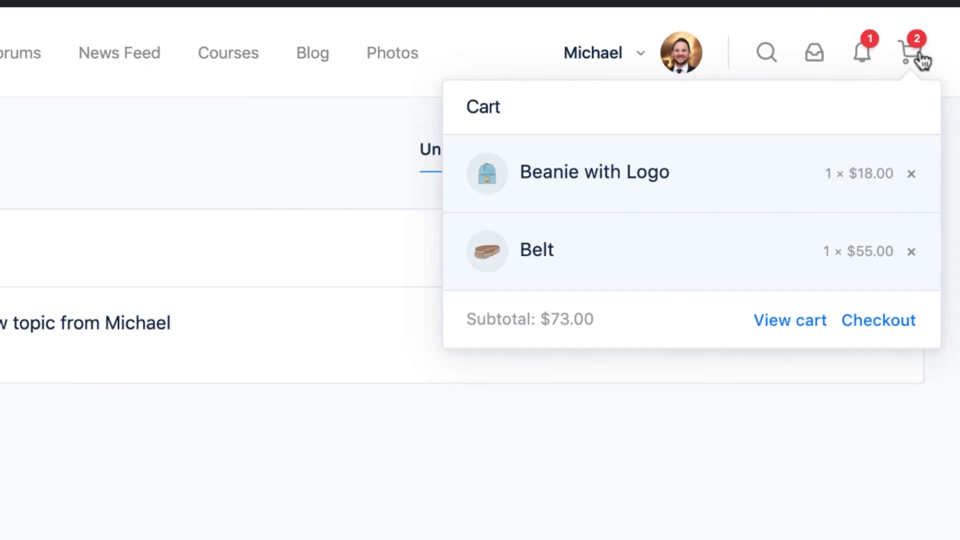
{"action": "mouse_move", "coordinate": [839, 48]}
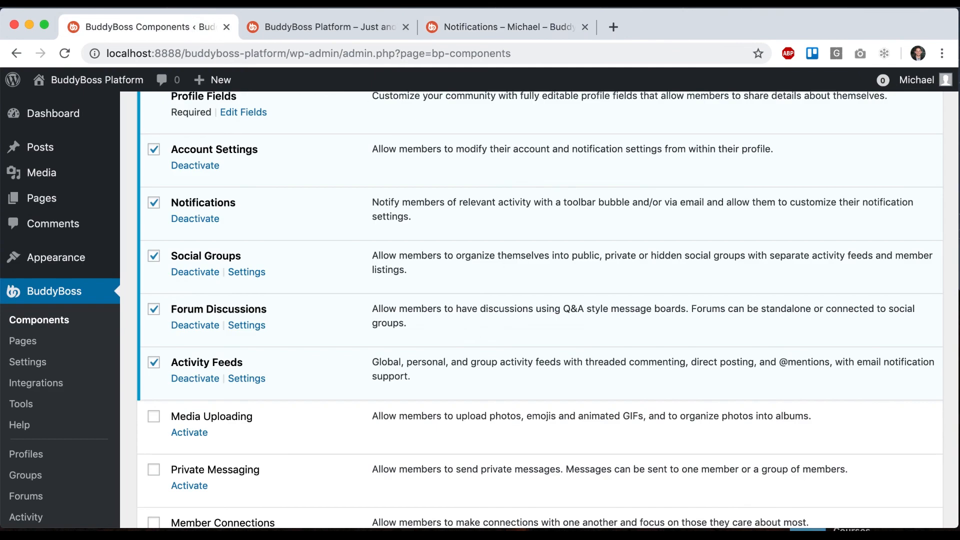
{"action": "left_click", "coordinate": [506, 27]}
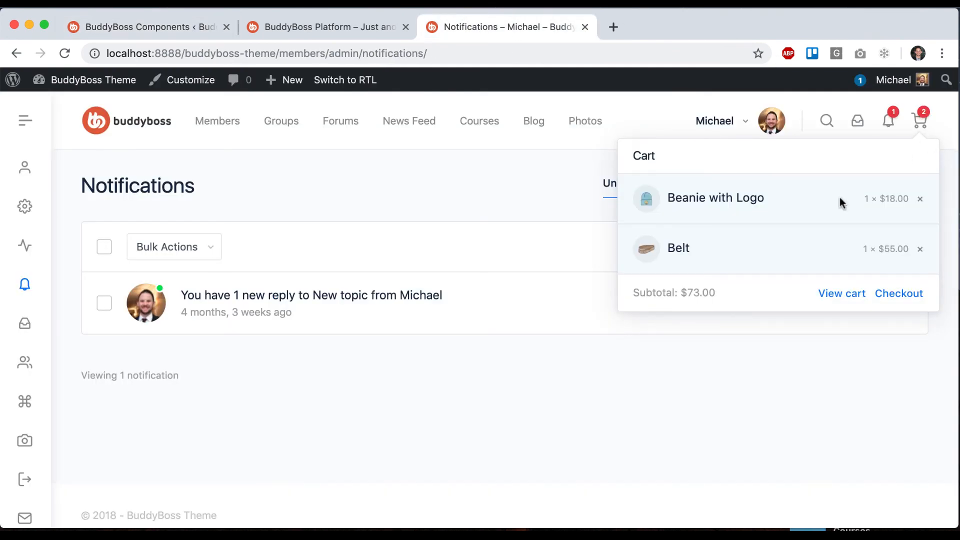
{"action": "mouse_move", "coordinate": [890, 253]}
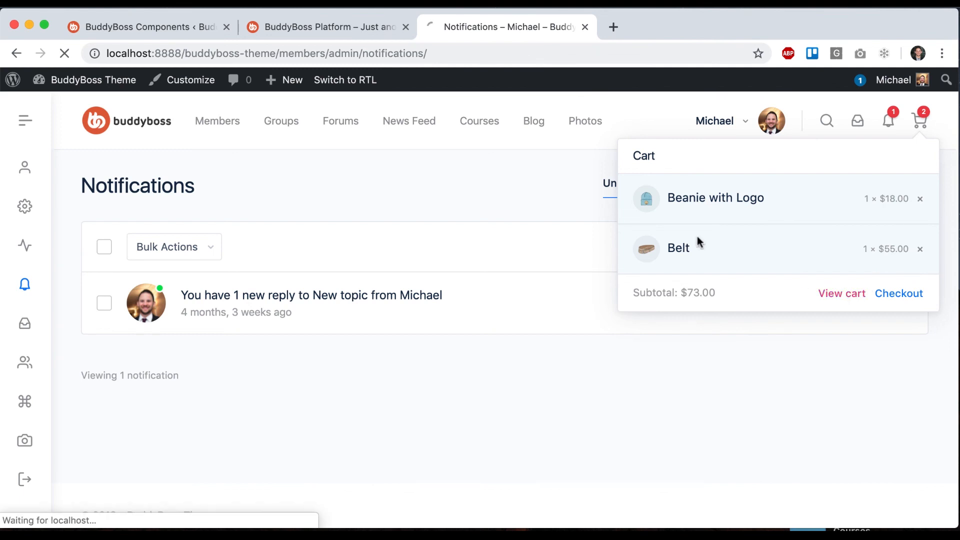
{"action": "left_click", "coordinate": [841, 294]}
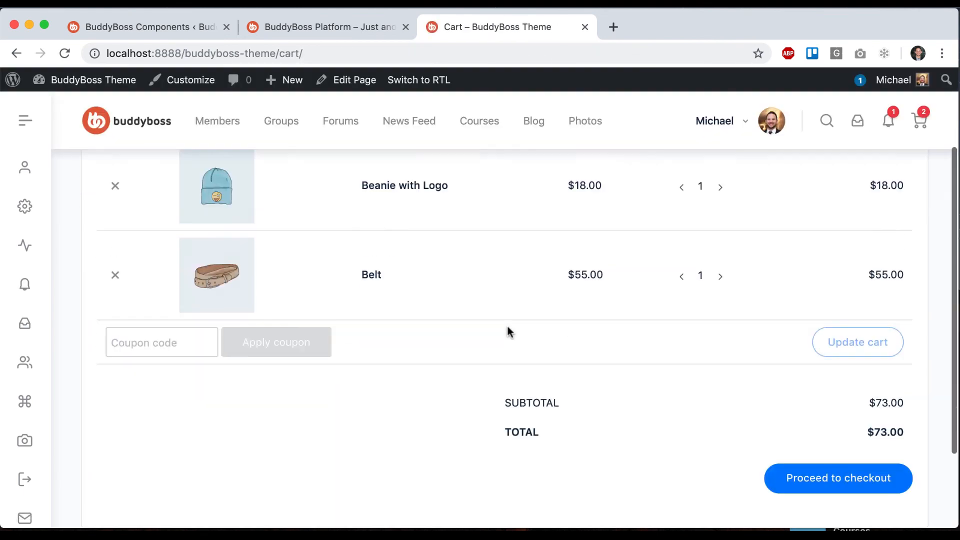
{"action": "scroll", "scroll_direction": "down", "scroll_amount": 3}
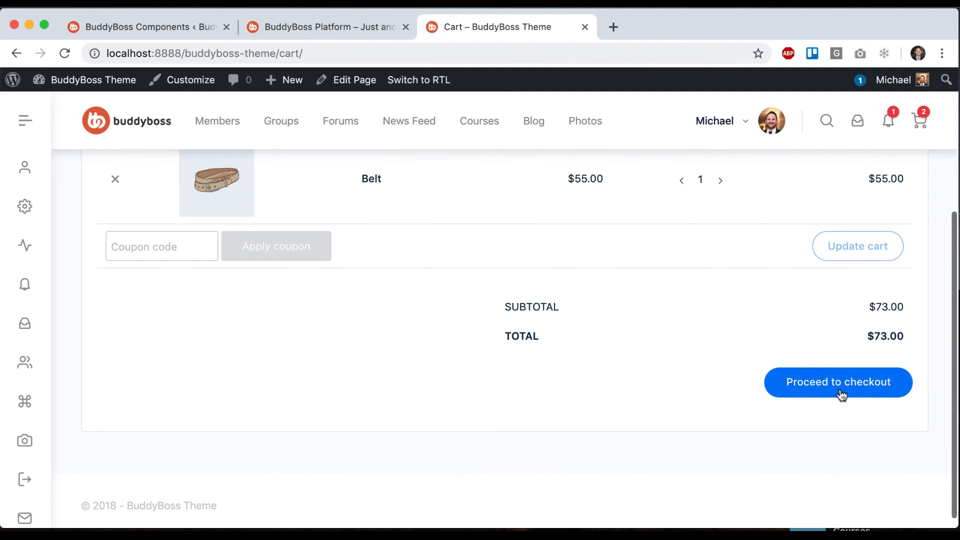
{"action": "left_click", "coordinate": [838, 382]}
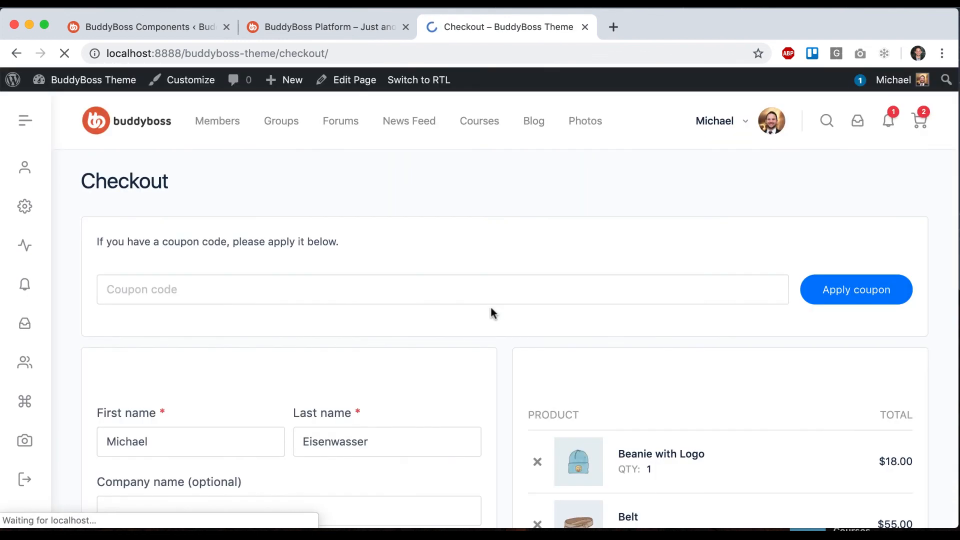